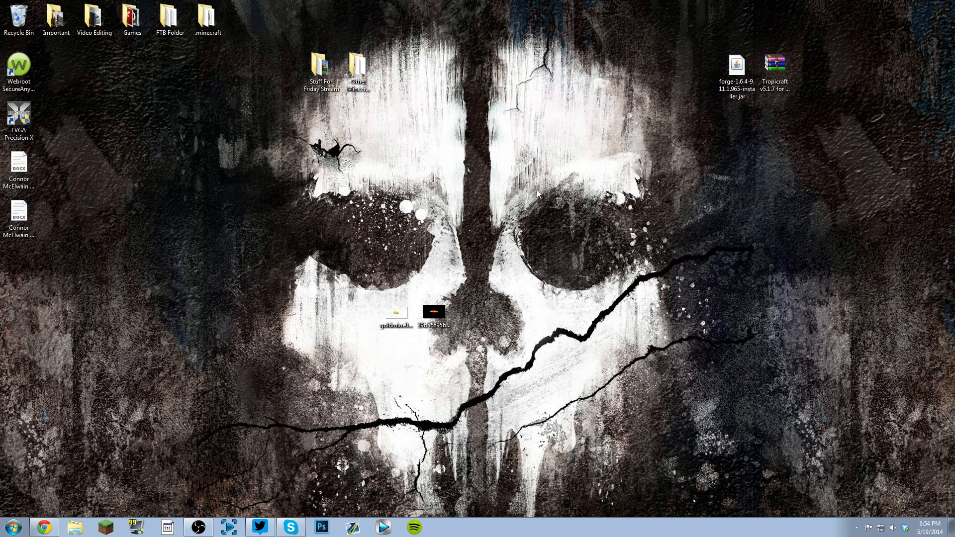
mouse_move(493, 201)
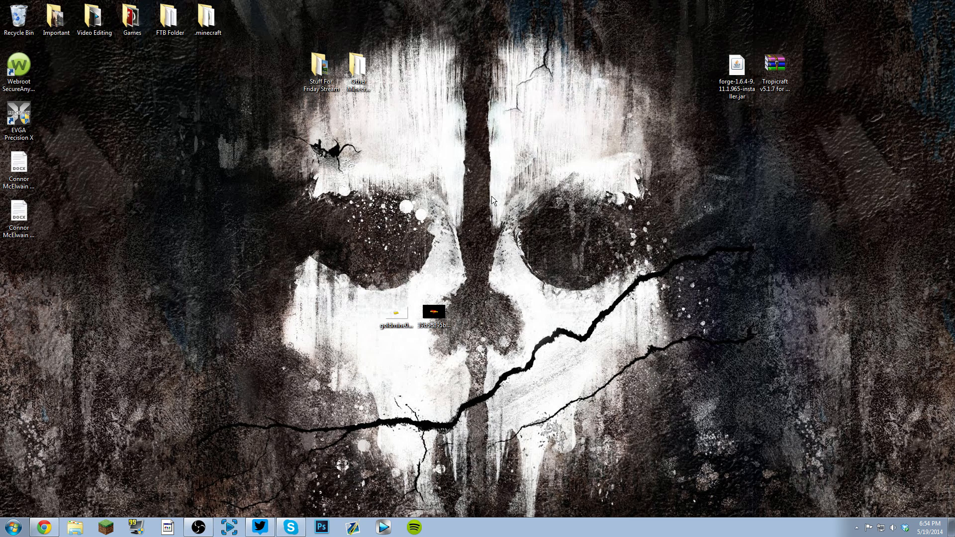
mouse_move(625, 99)
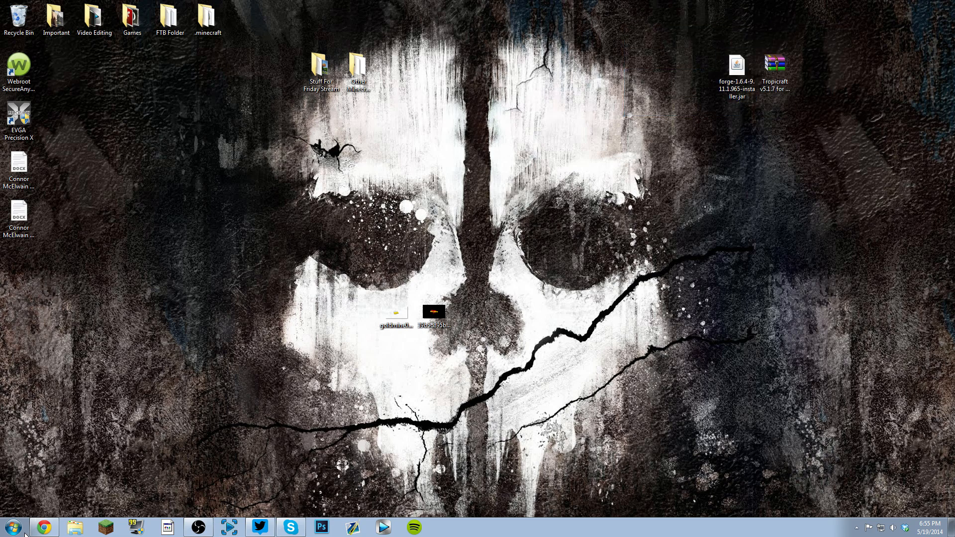
Step: Navigate via %appdata% into Roaming and the .minecraft folder, locating the forge-1.6.4 installer jar
click(12, 528)
text(%appdata%)
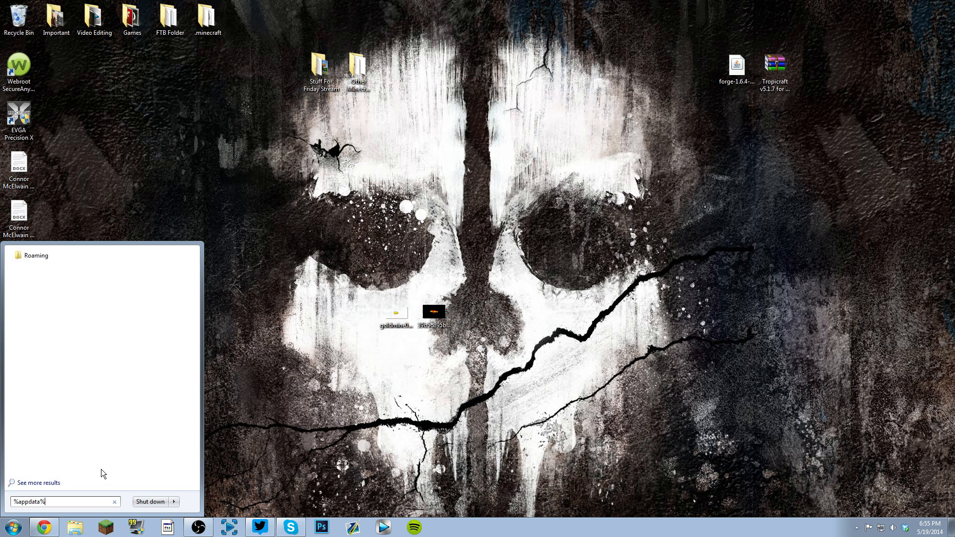
click(18, 216)
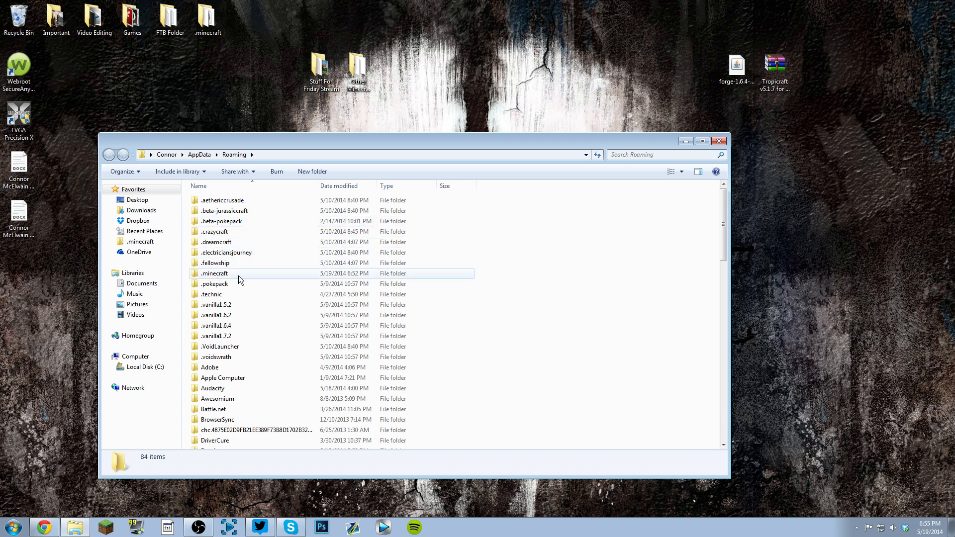
double_click(215, 273)
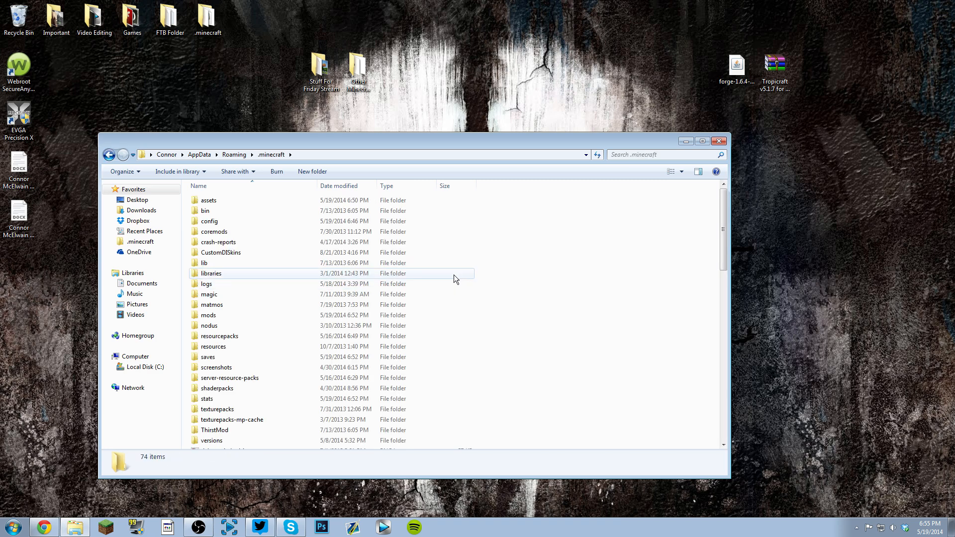
scroll(down, 3)
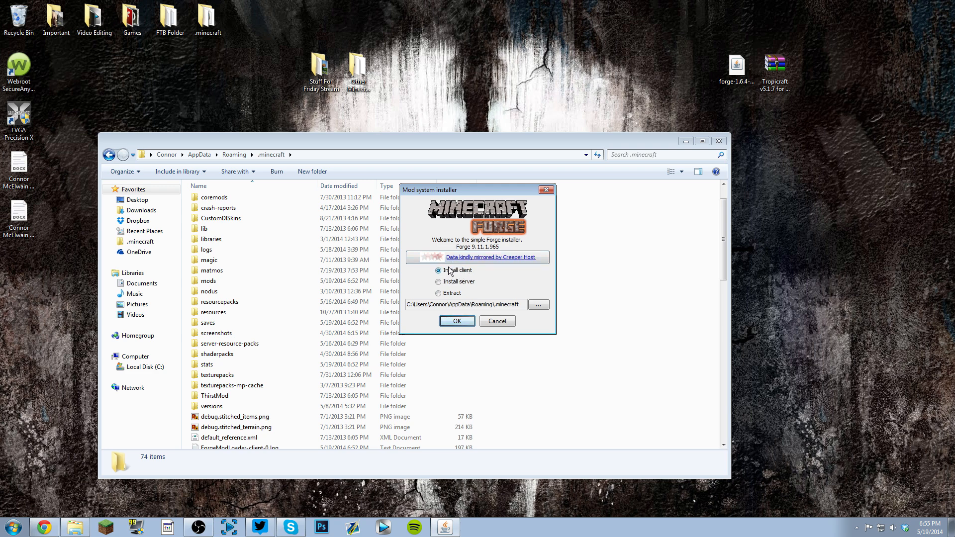
Step: Choose Install client for Forge 9.11.1.965 with the .minecraft path
click(439, 270)
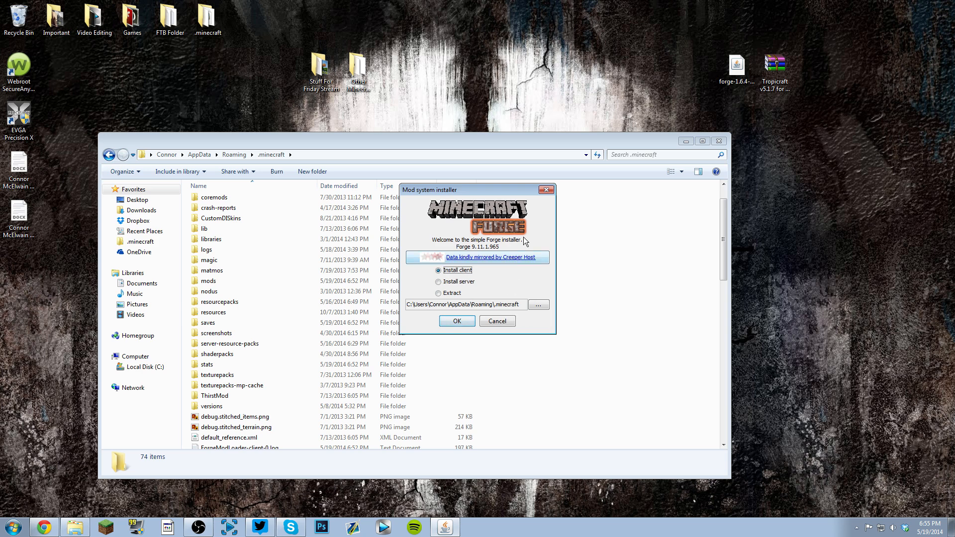
mouse_move(535, 204)
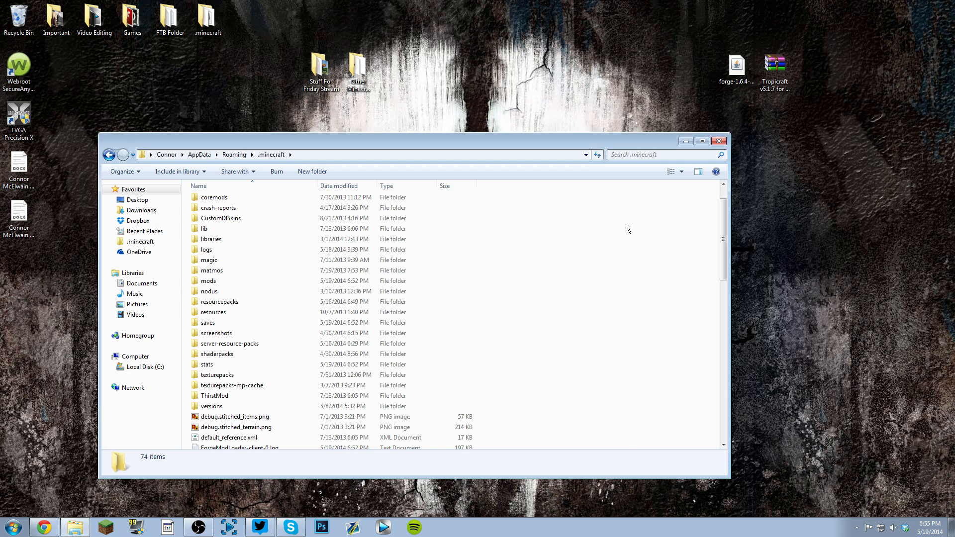
mouse_move(584, 230)
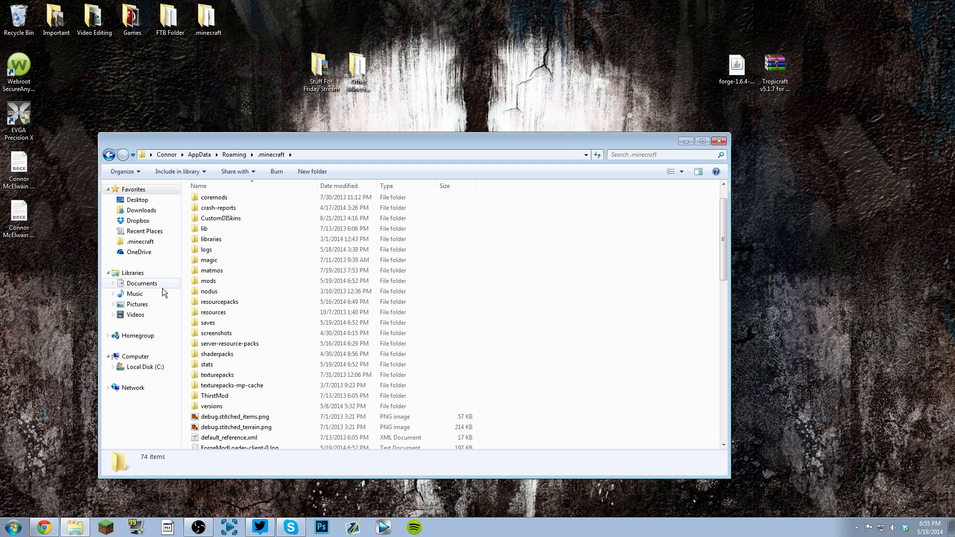
Step: Enter the empty mods folder inside .minecraft
click(209, 281)
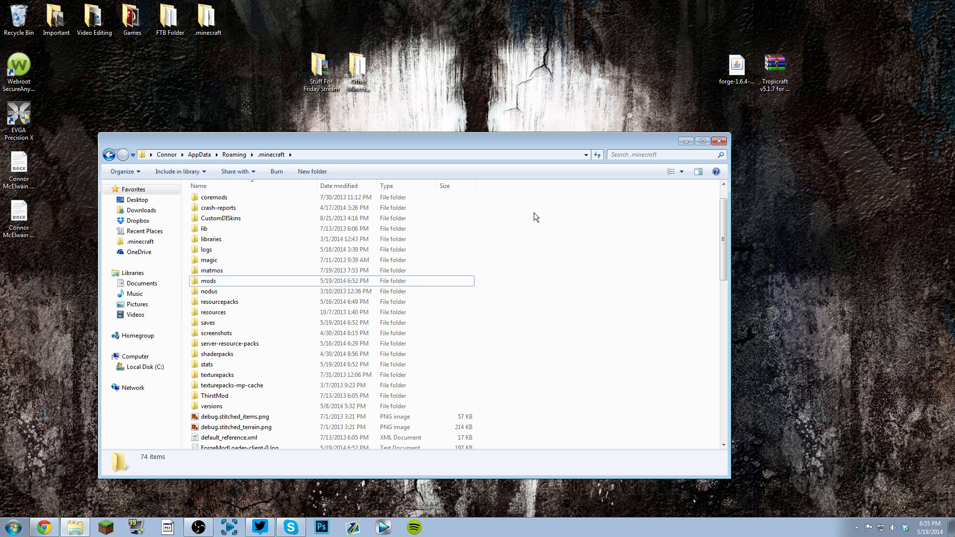
mouse_move(574, 251)
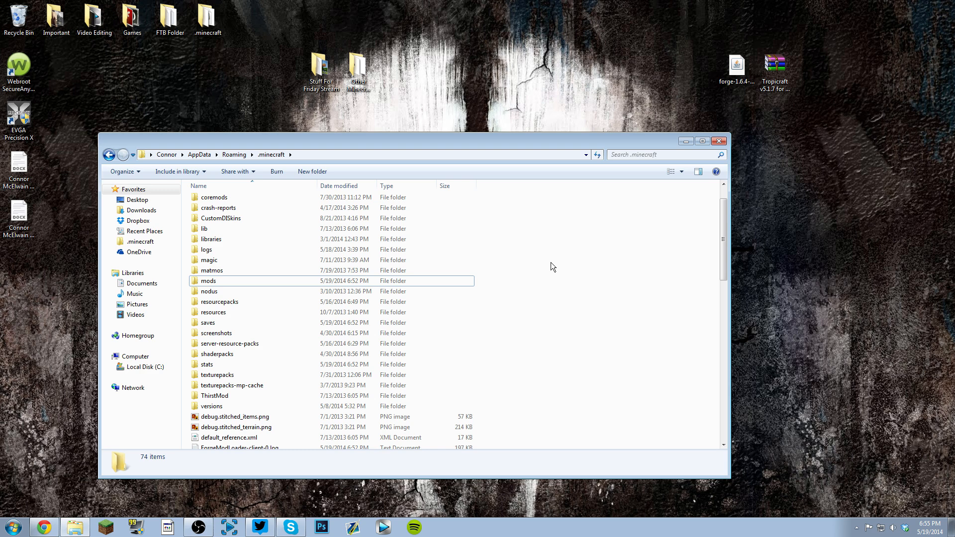
right_click(552, 266)
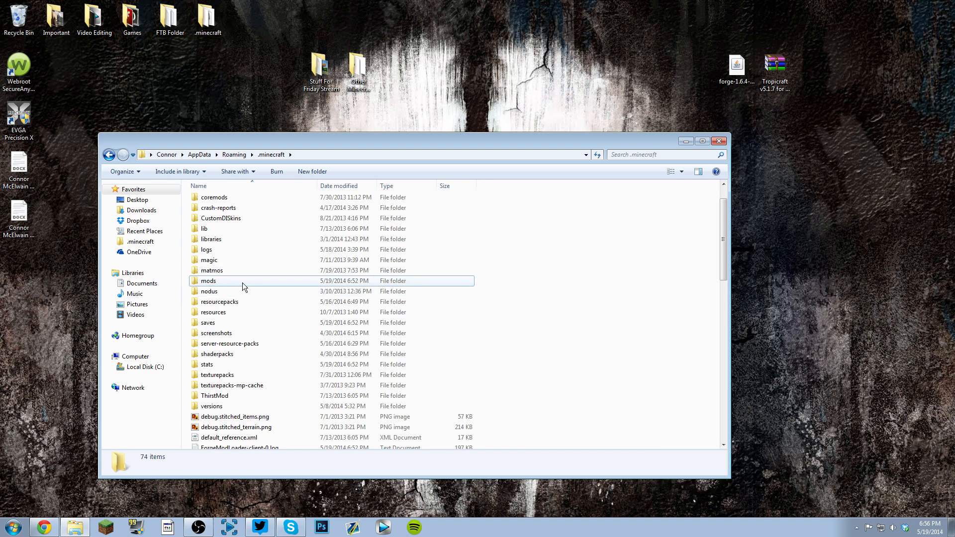
double_click(208, 280)
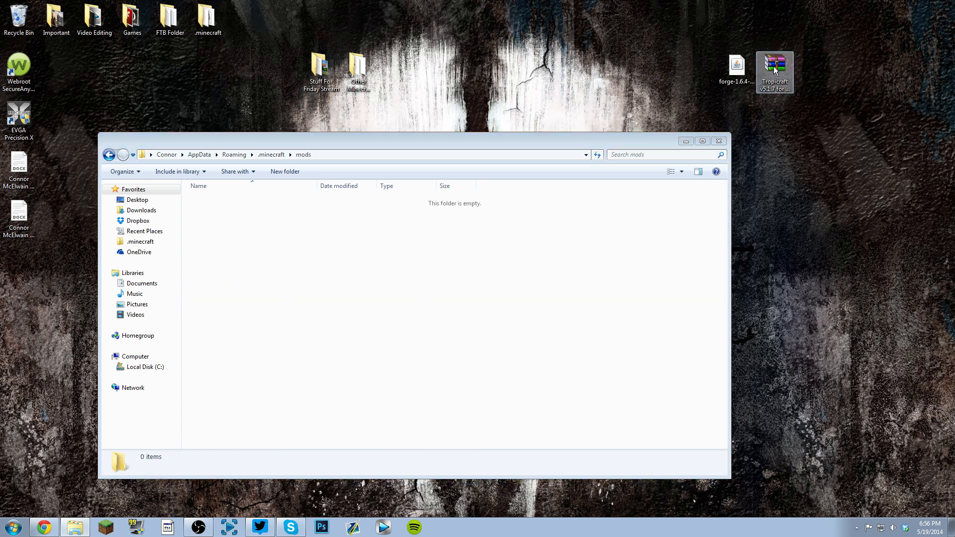
Step: Browse the Tropicraft zip down to its mods folder holding the Tropicraft v5.1.7 jar and companion files
double_click(775, 71)
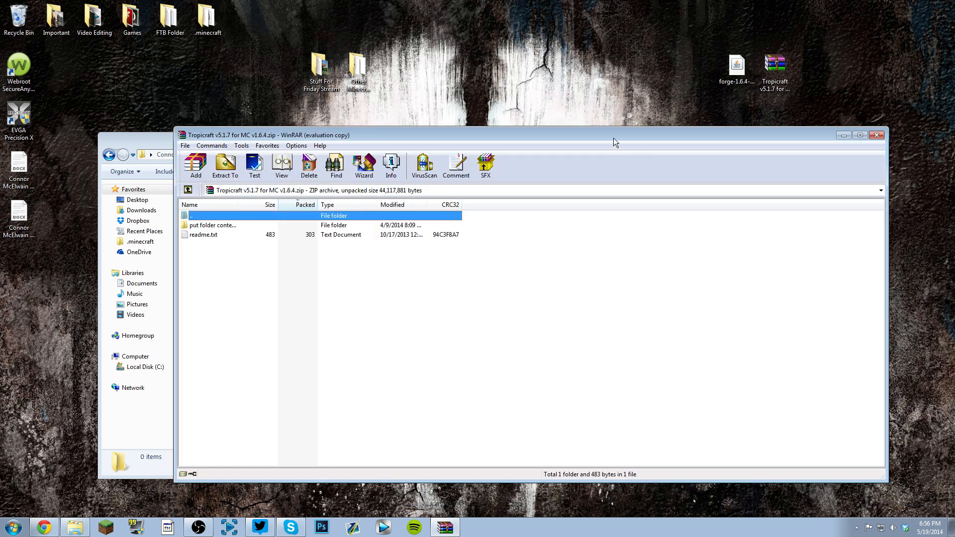
double_click(212, 225)
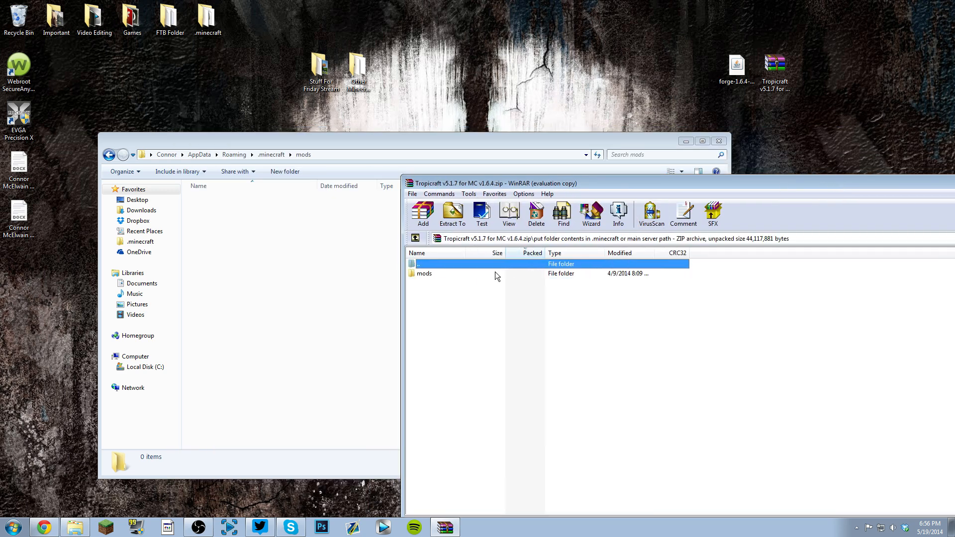
double_click(424, 274)
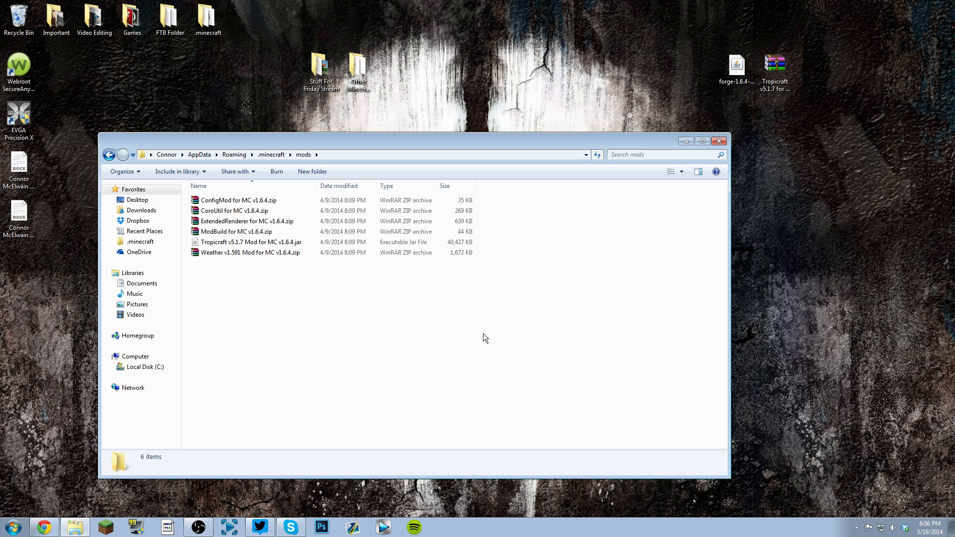
Step: Close the mods folder window to return to the Minecraft Launcher
click(719, 140)
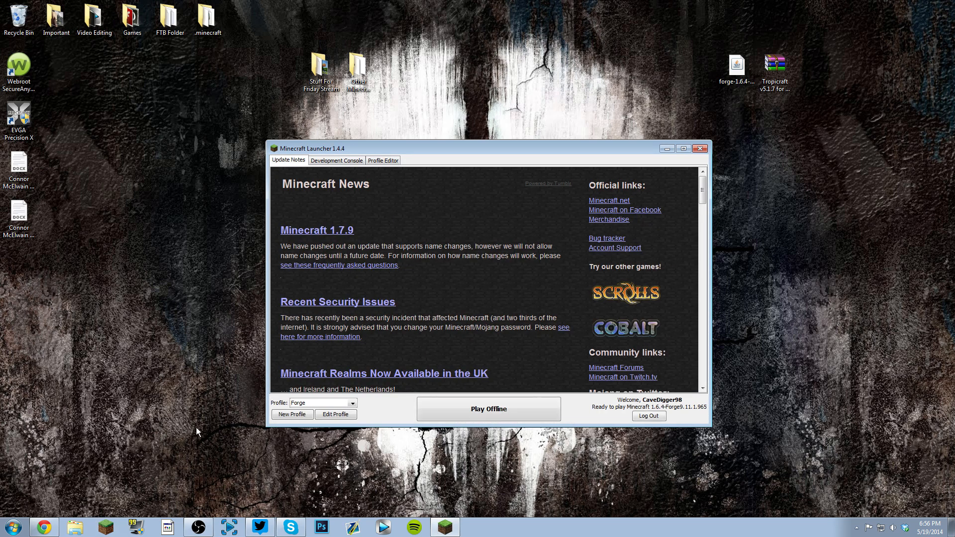
click(351, 402)
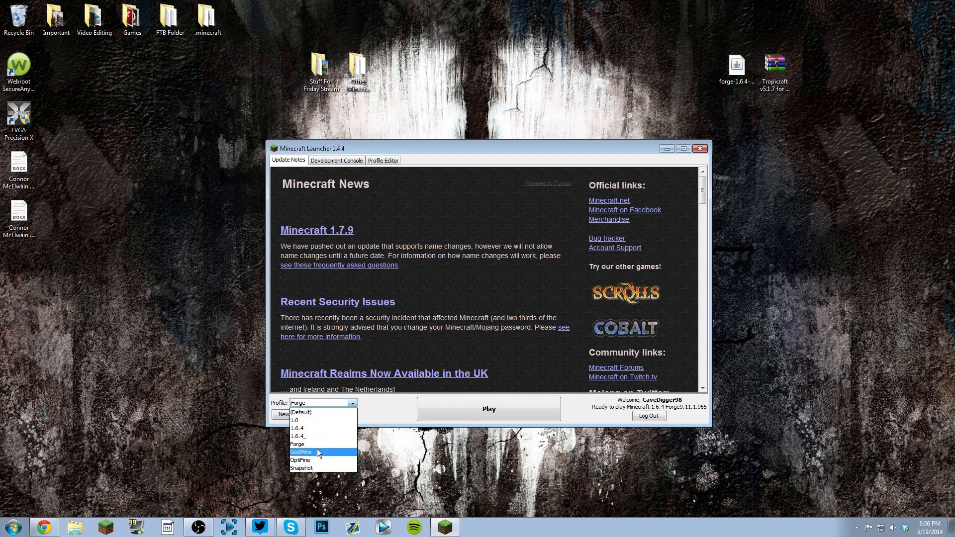
click(301, 451)
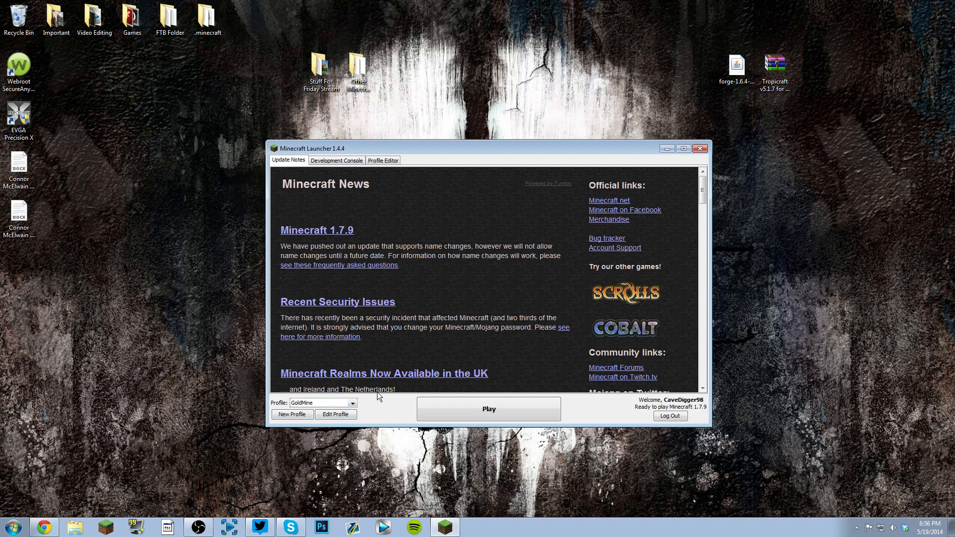
click(351, 403)
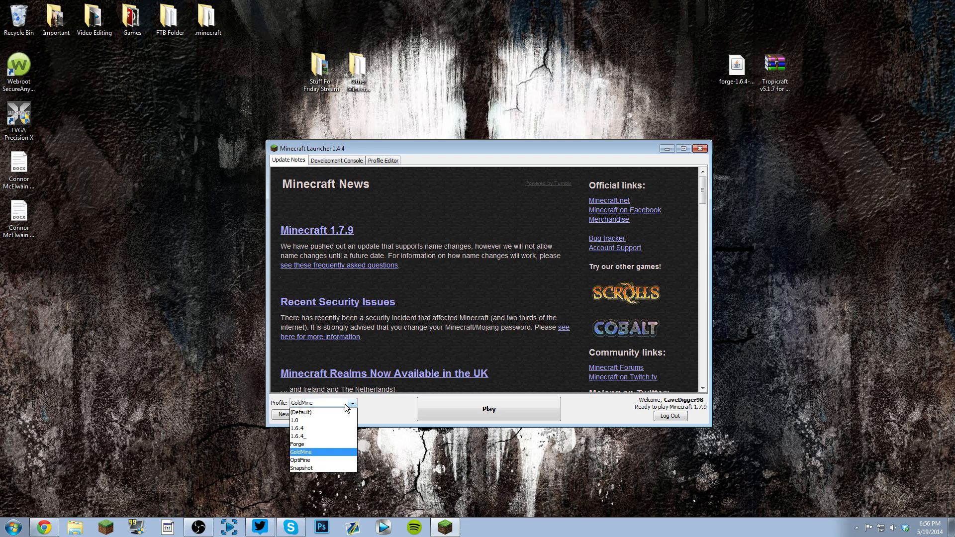
click(300, 443)
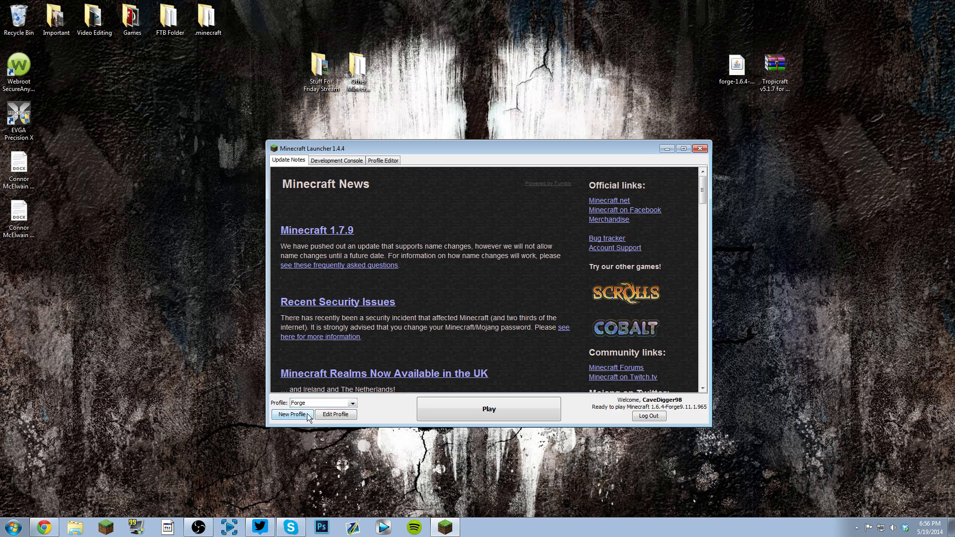
mouse_move(453, 379)
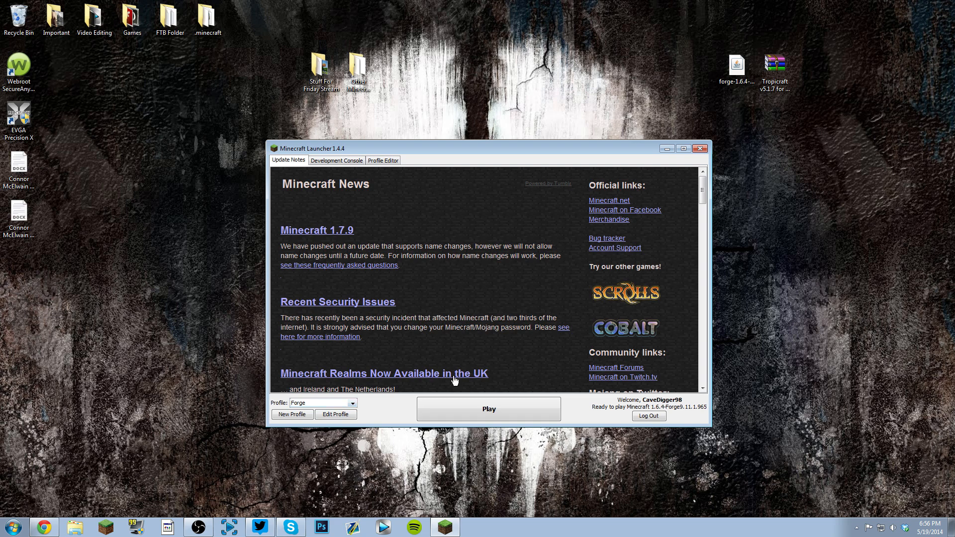
mouse_move(639, 412)
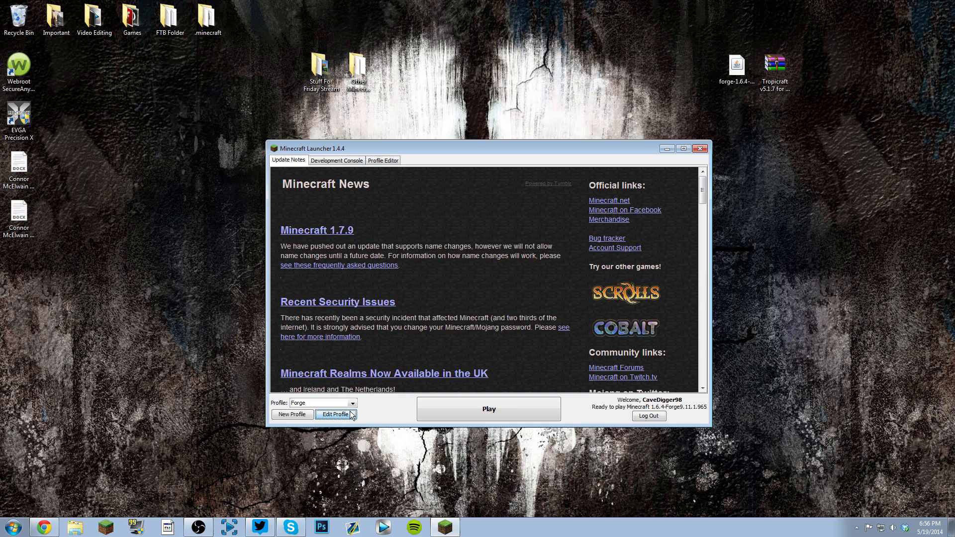
click(335, 414)
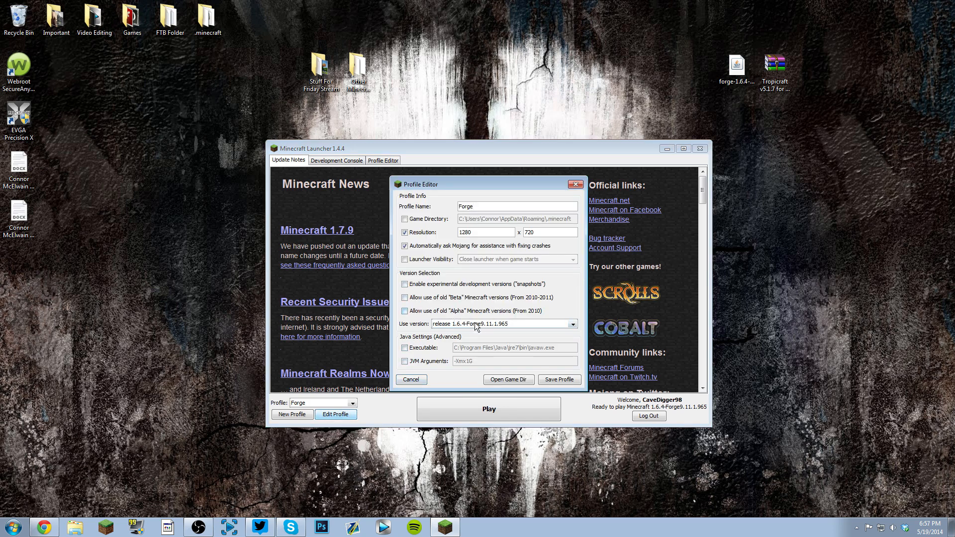
Step: Assign version release 1.6.4-Forge9.11.1.965 to the Forge profile and save it
click(571, 324)
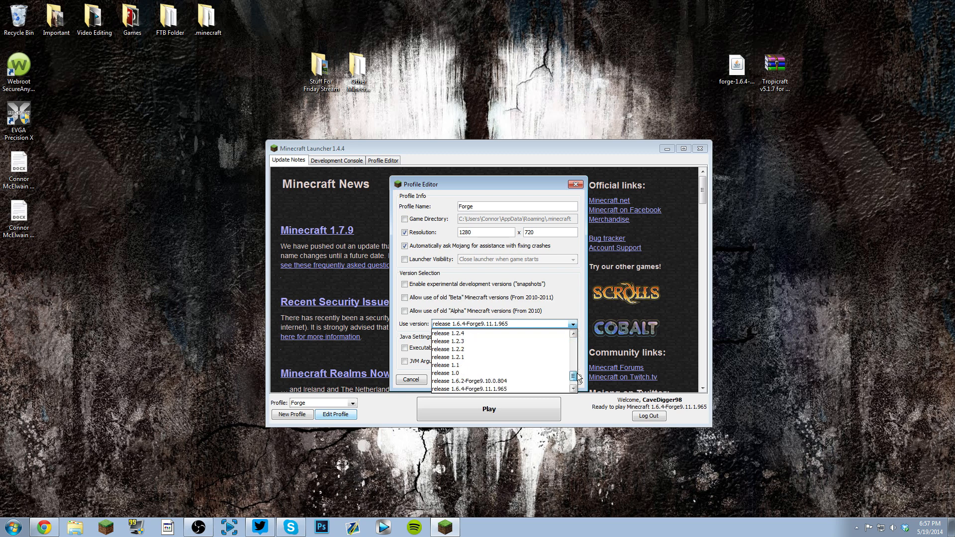
scroll(down, 3)
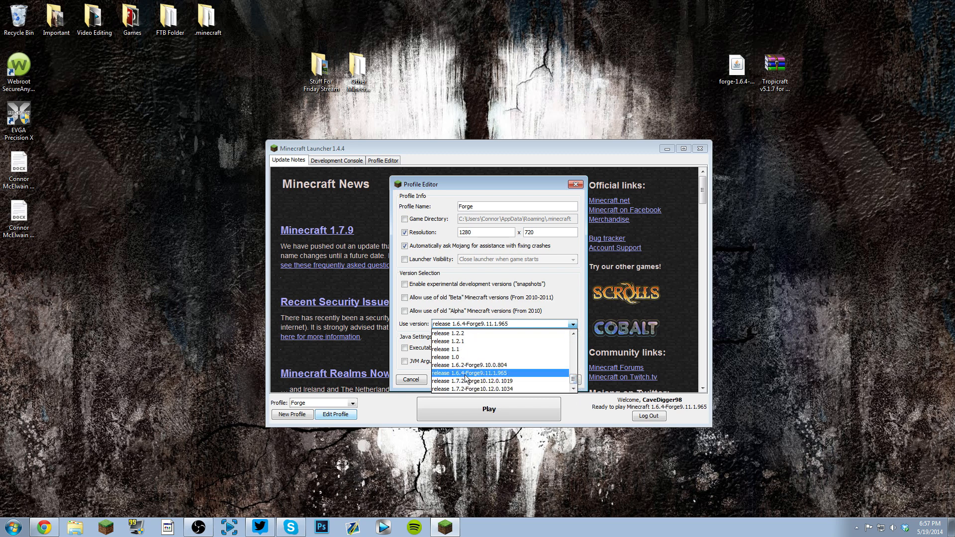
mouse_move(480, 379)
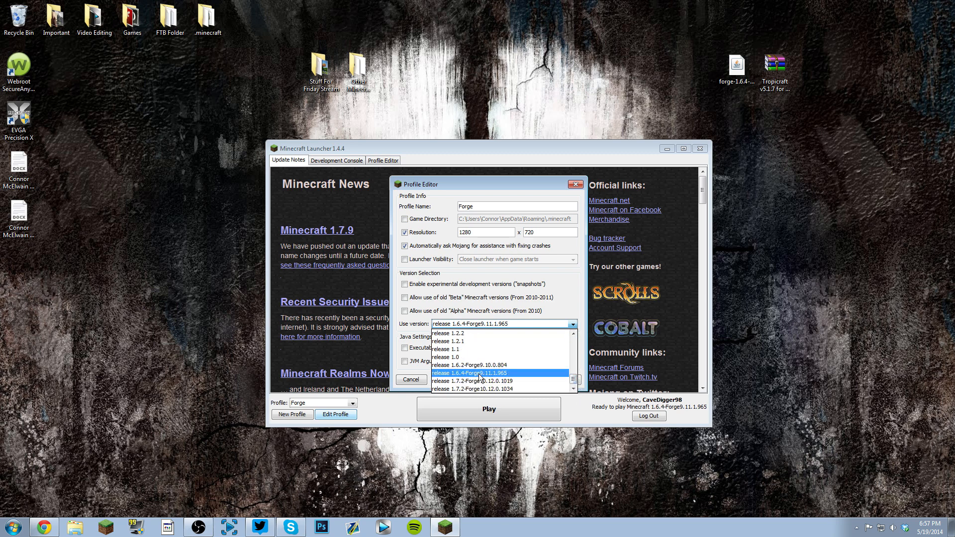
mouse_move(465, 365)
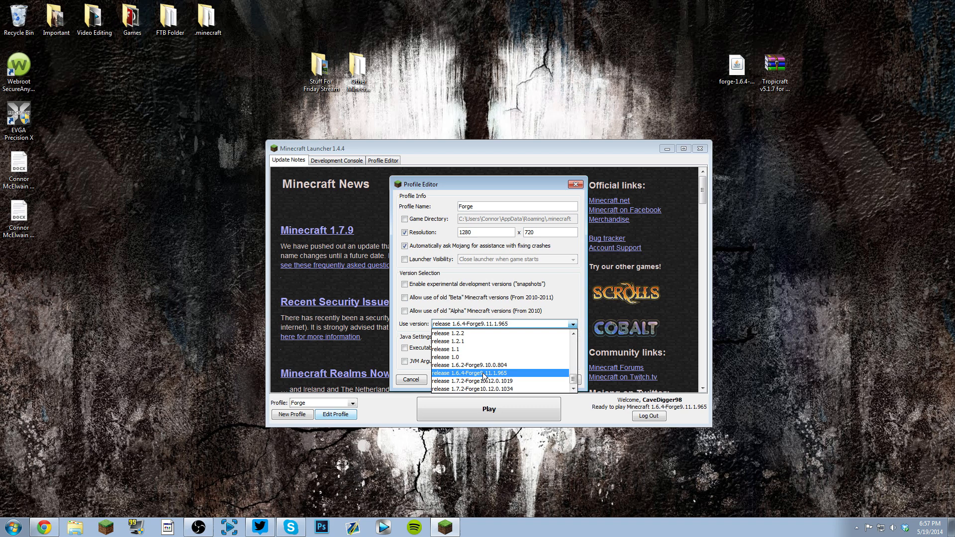
click(475, 373)
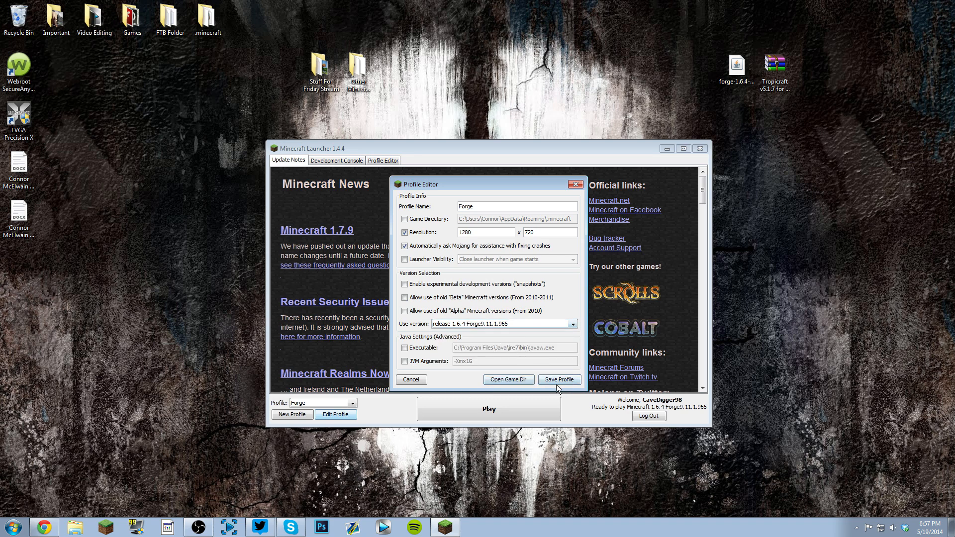
click(558, 379)
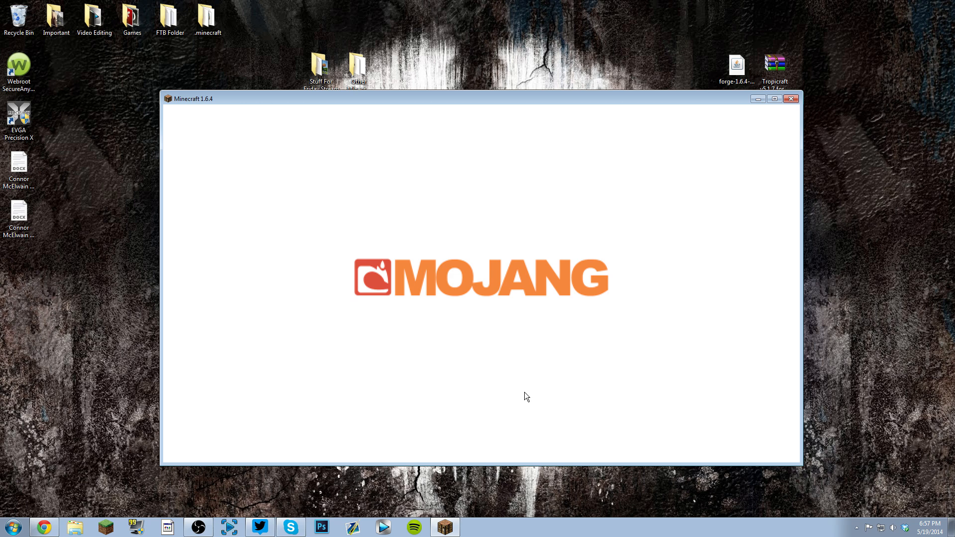
mouse_move(443, 104)
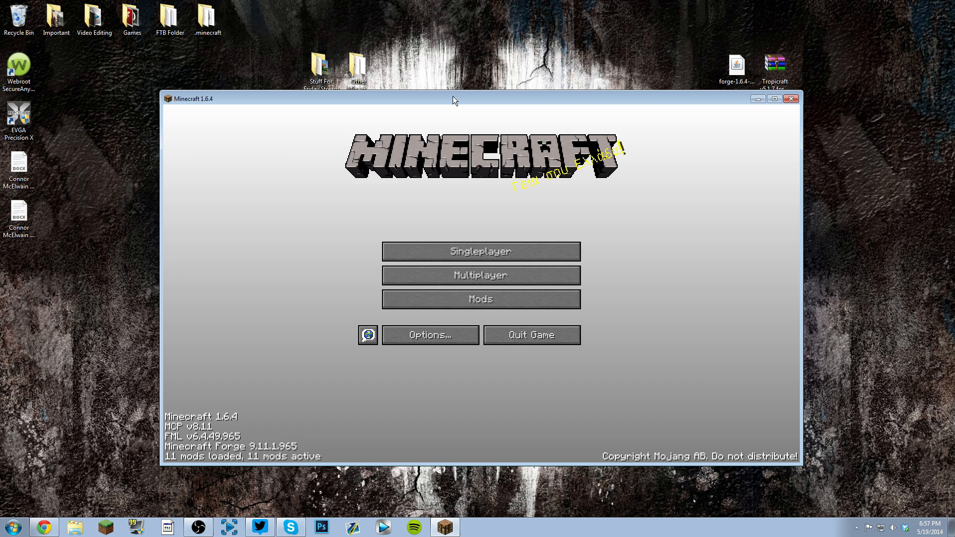
Step: Maximize the Minecraft 1.6.4 window once the Forge title menu appears
click(774, 98)
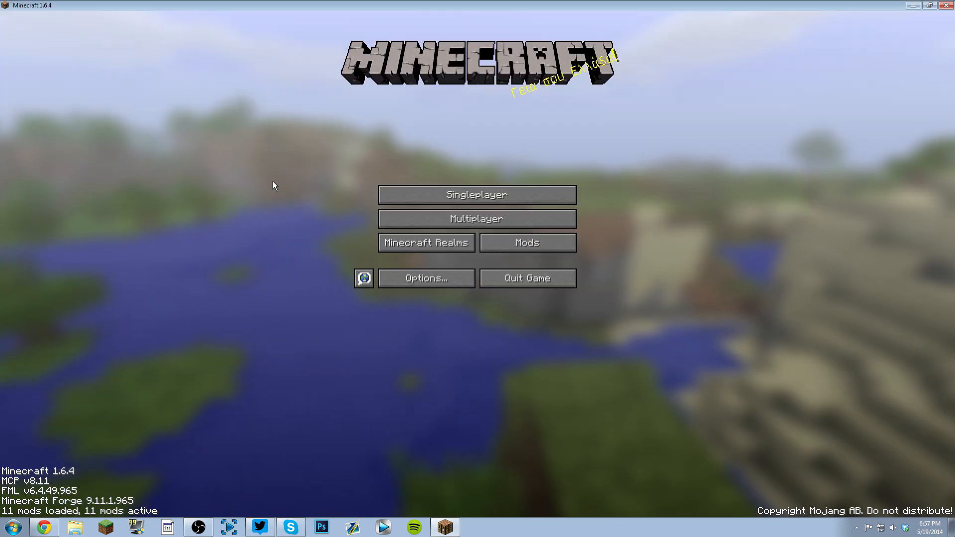
mouse_move(218, 286)
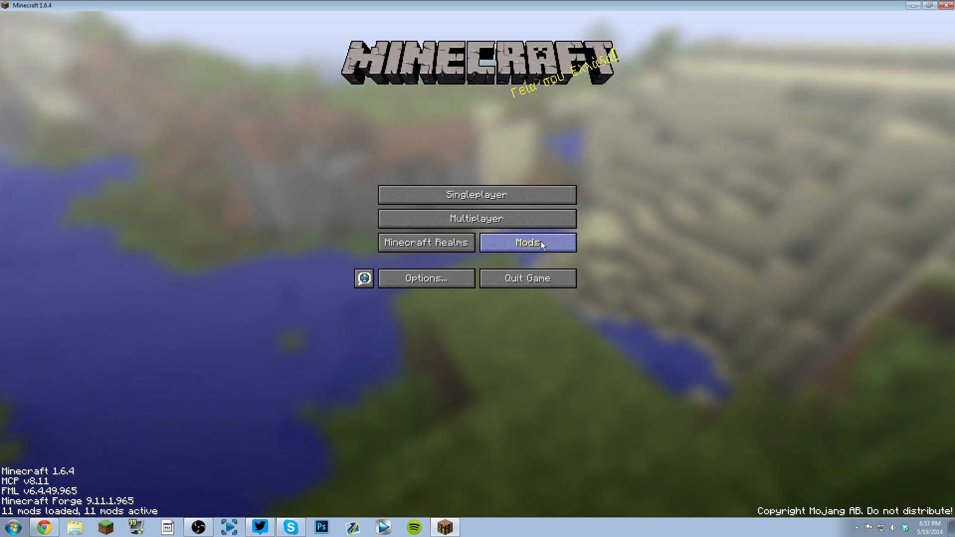
Step: Check the Mods list shows Tropicraft v5.1 with its details, then leave the list
click(527, 243)
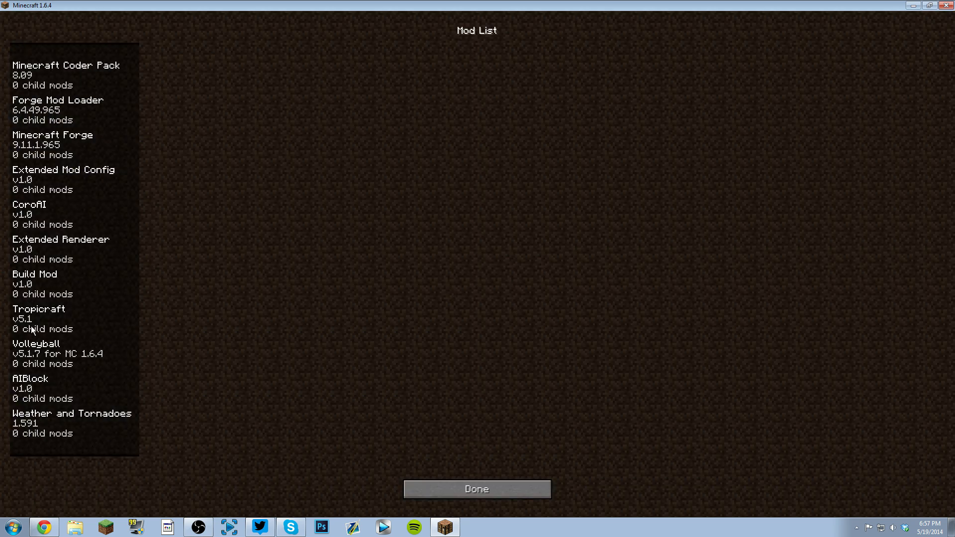
click(39, 318)
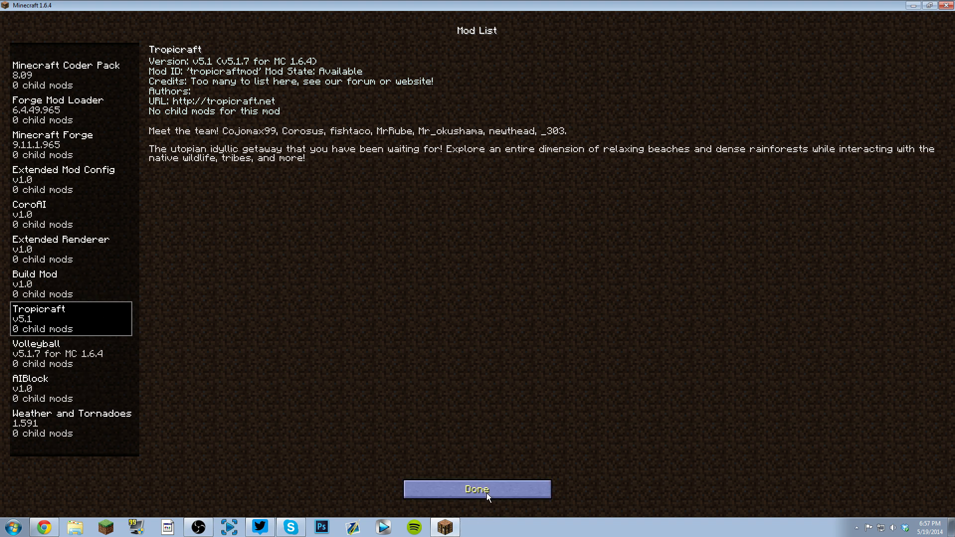
click(477, 488)
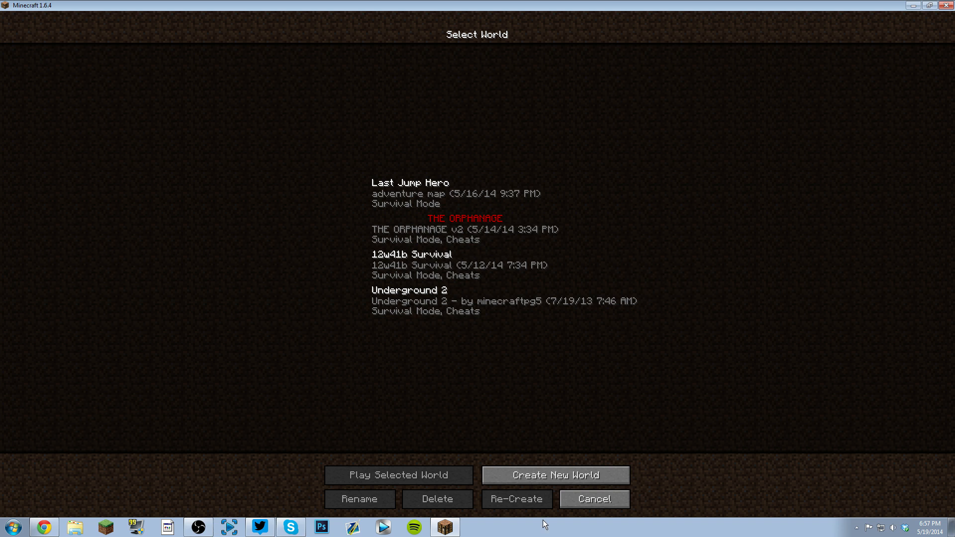
Step: Create a Creative world named New World and enter it
click(554, 475)
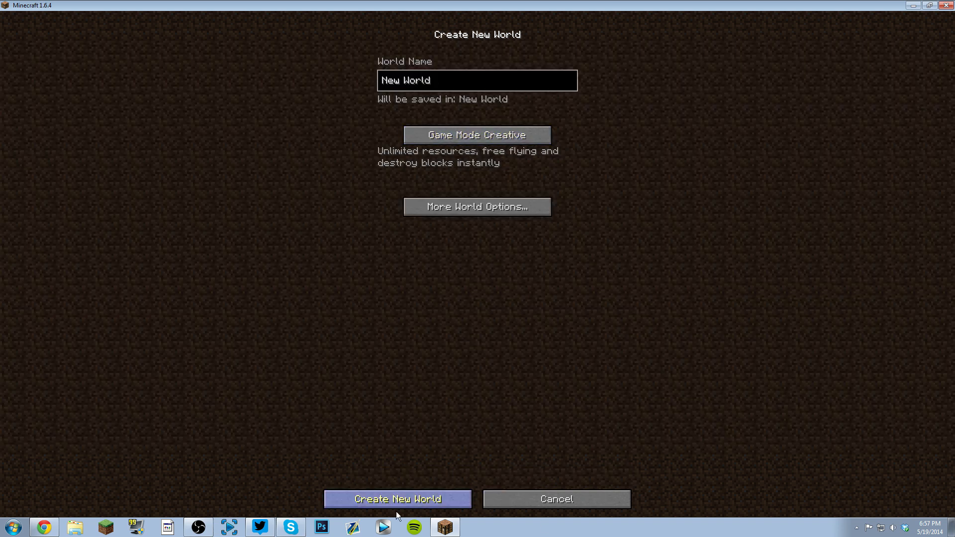
click(397, 498)
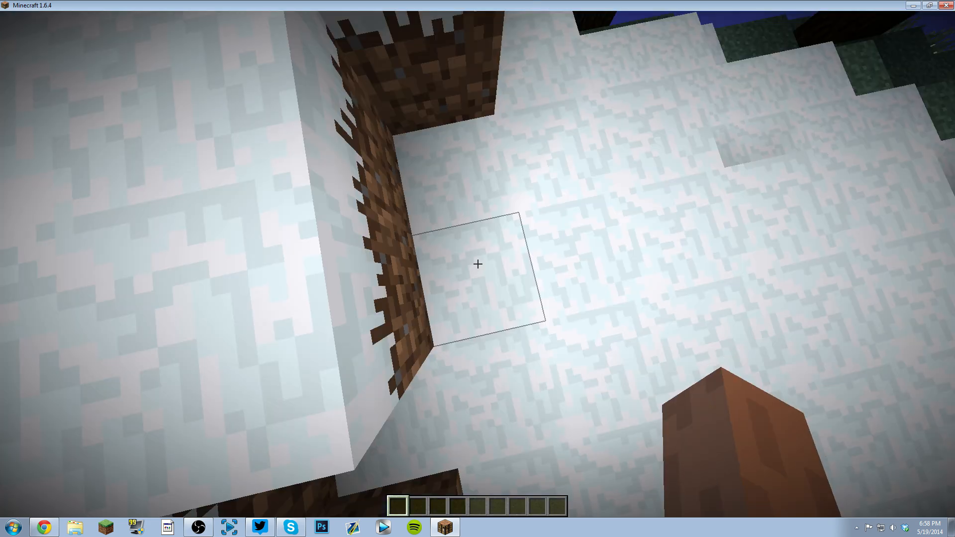
Step: Browse the creative inventory's second tab page through the Tropicraft categories with Sifter and Cocktail
key(e)
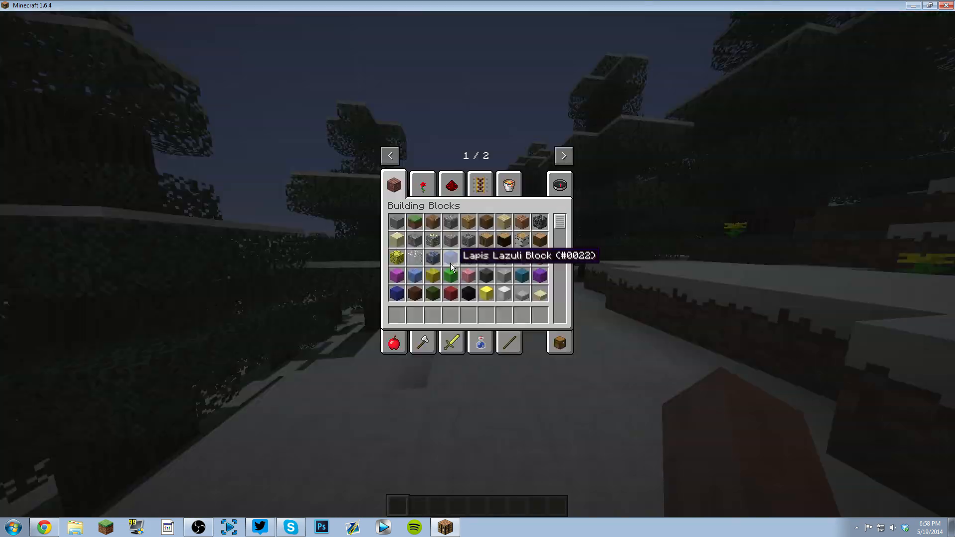
mouse_move(561, 155)
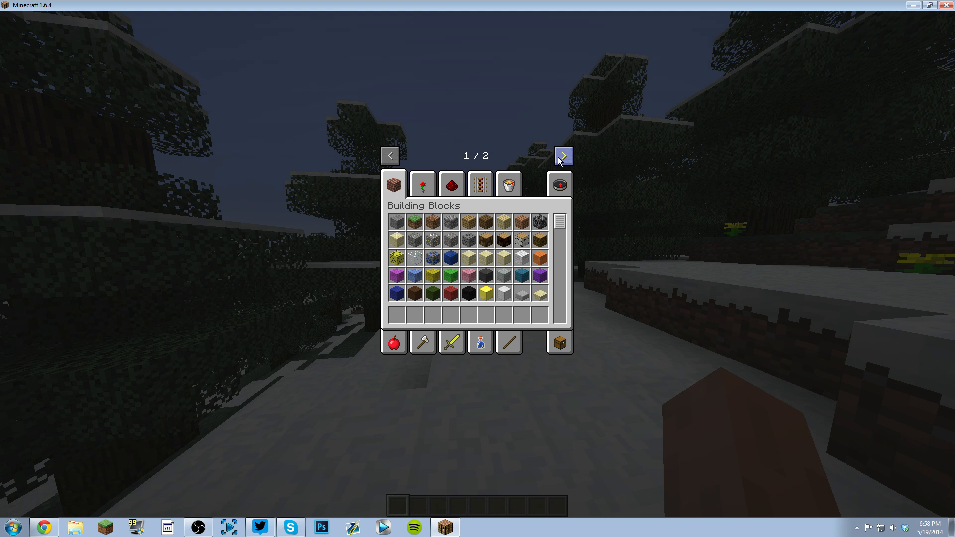
click(561, 155)
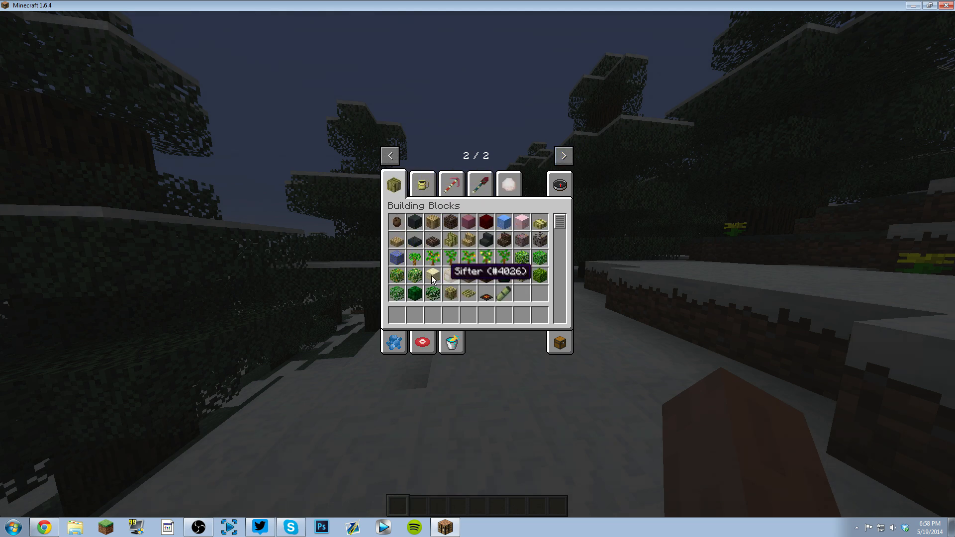
mouse_move(536, 239)
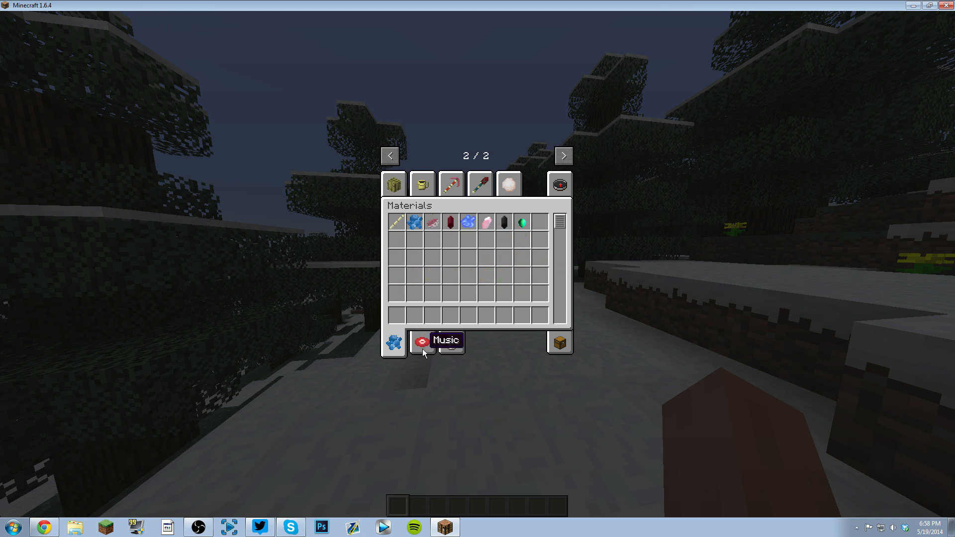
click(422, 185)
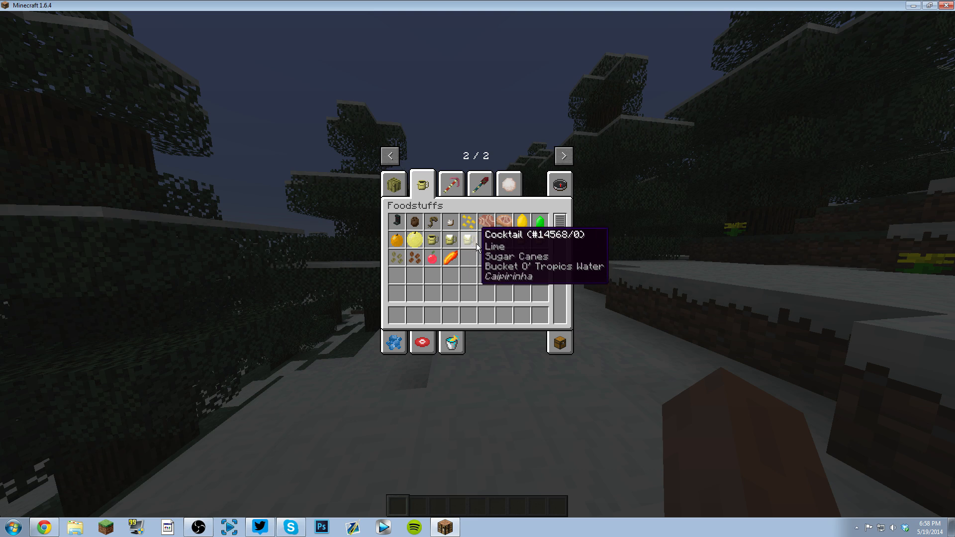
click(450, 183)
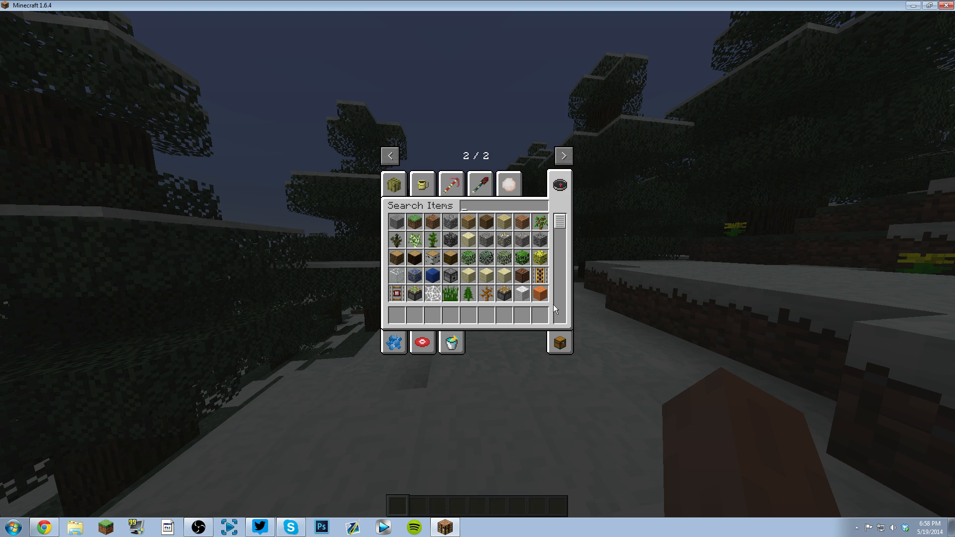
click(394, 183)
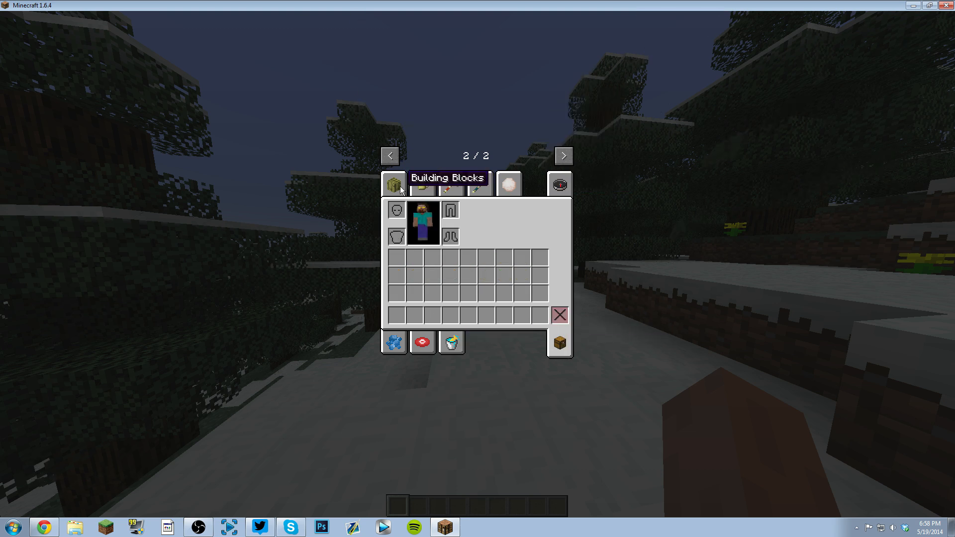
click(394, 183)
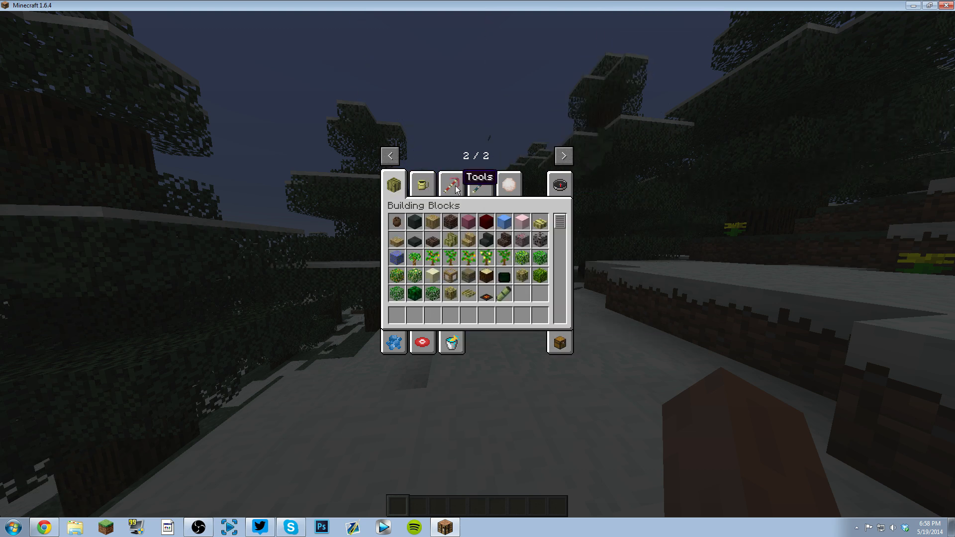